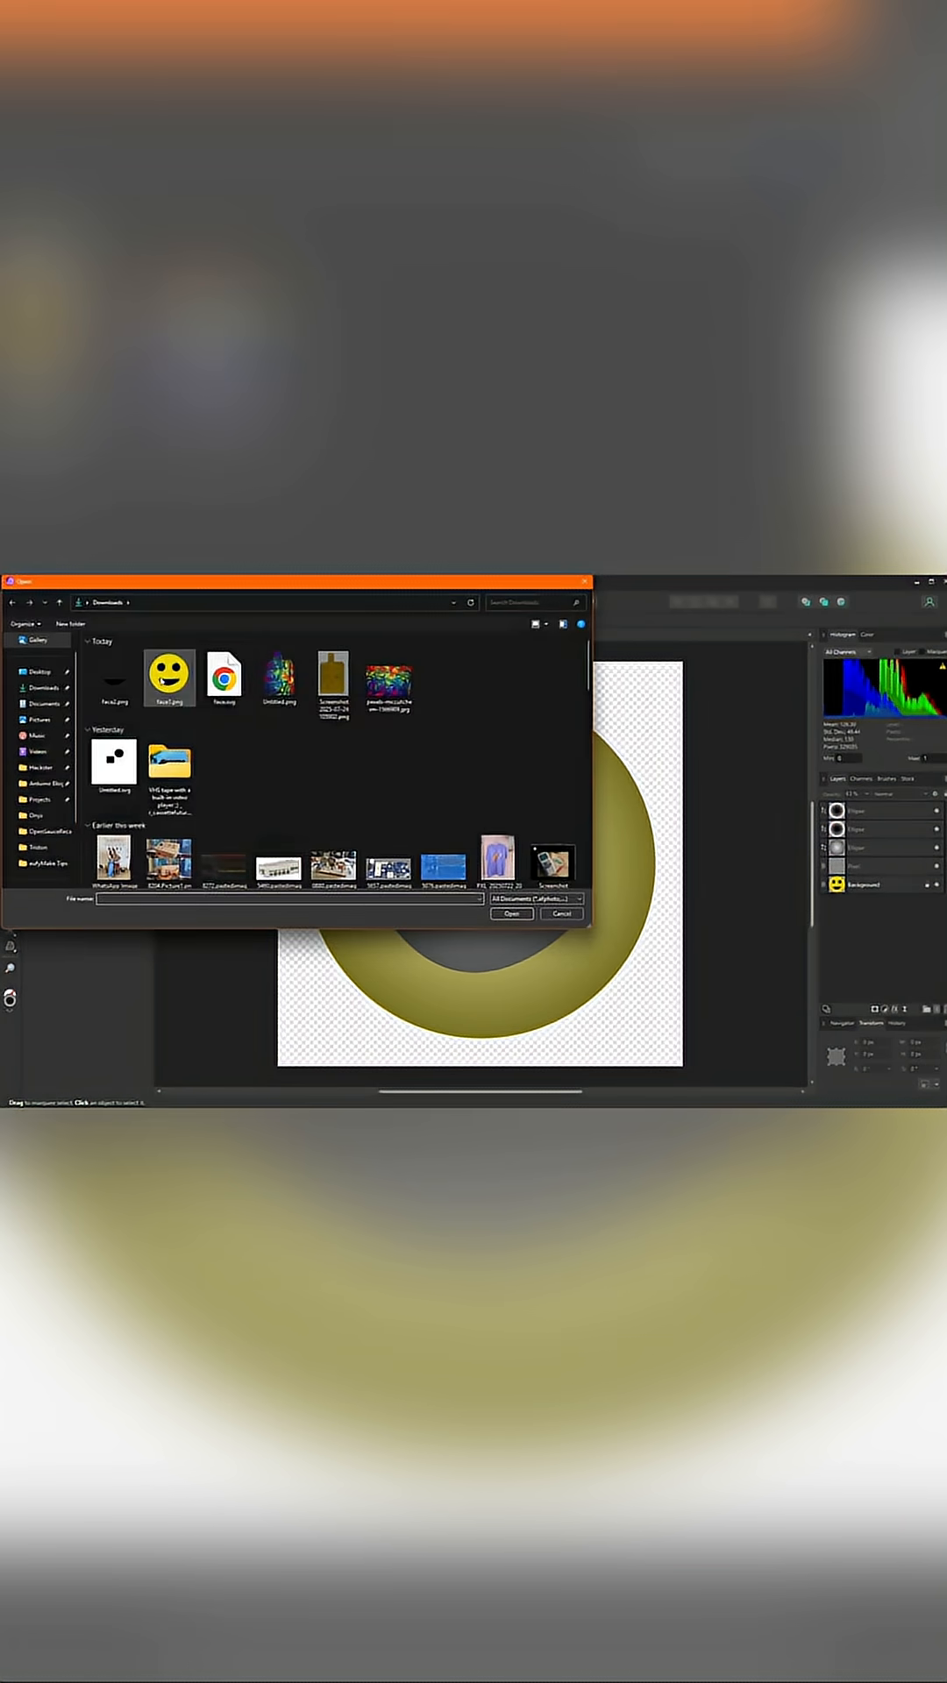
Bring the yellow smiley image in and export the grayscale height map as PNG.
click(511, 914)
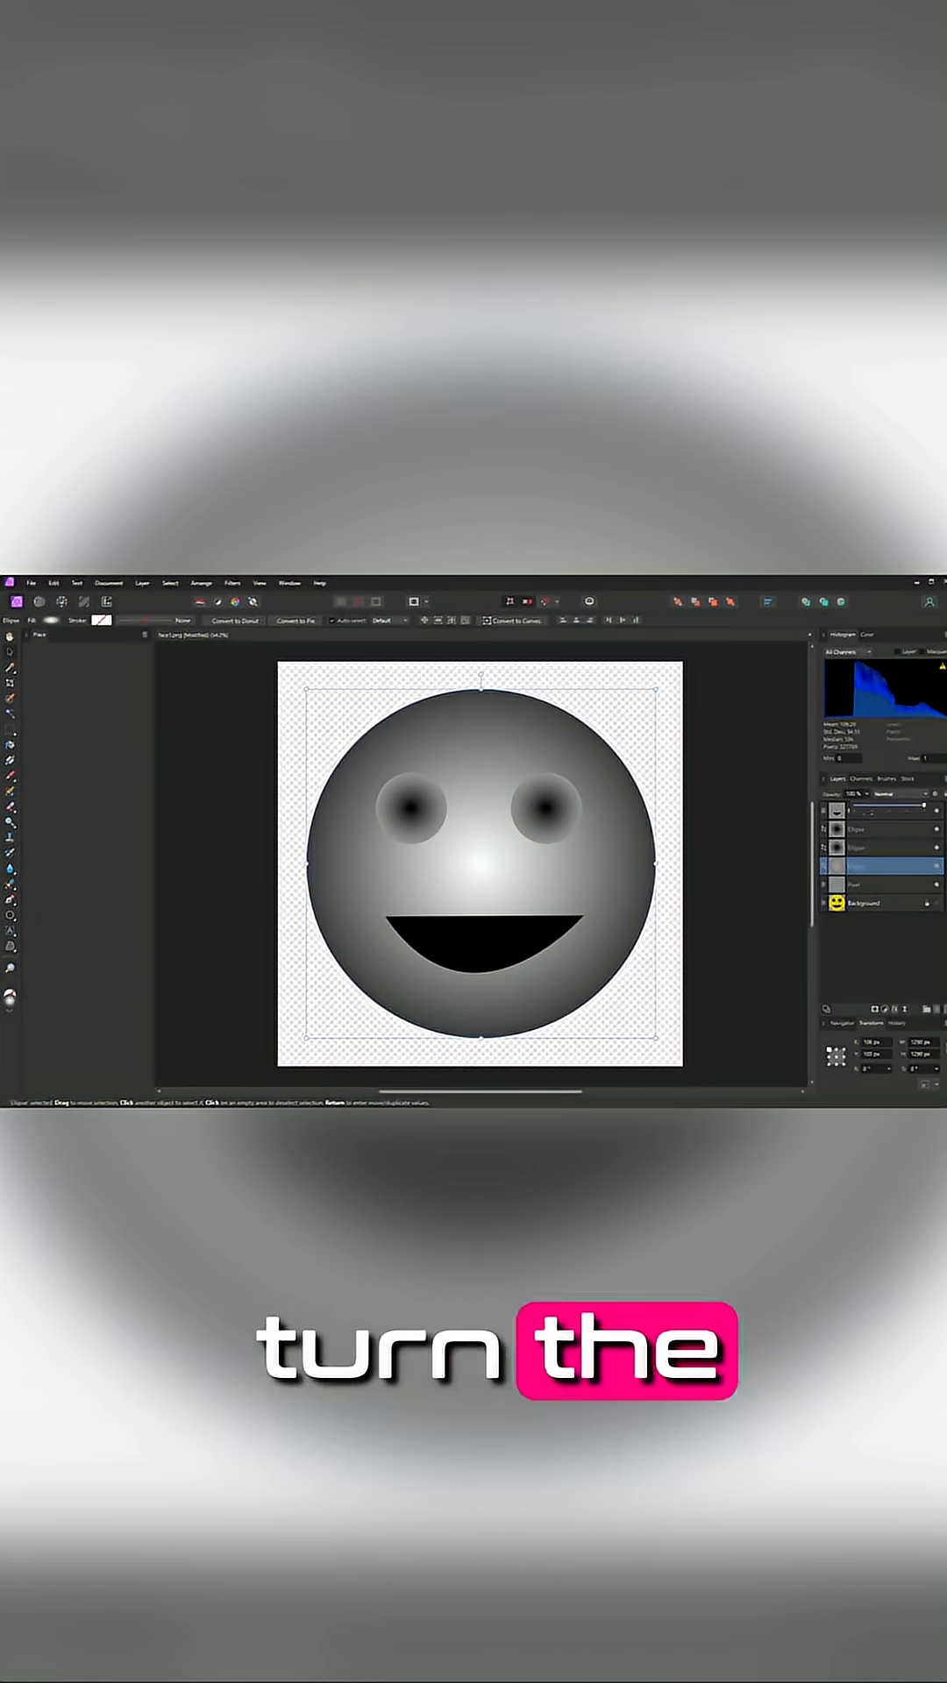
click(32, 583)
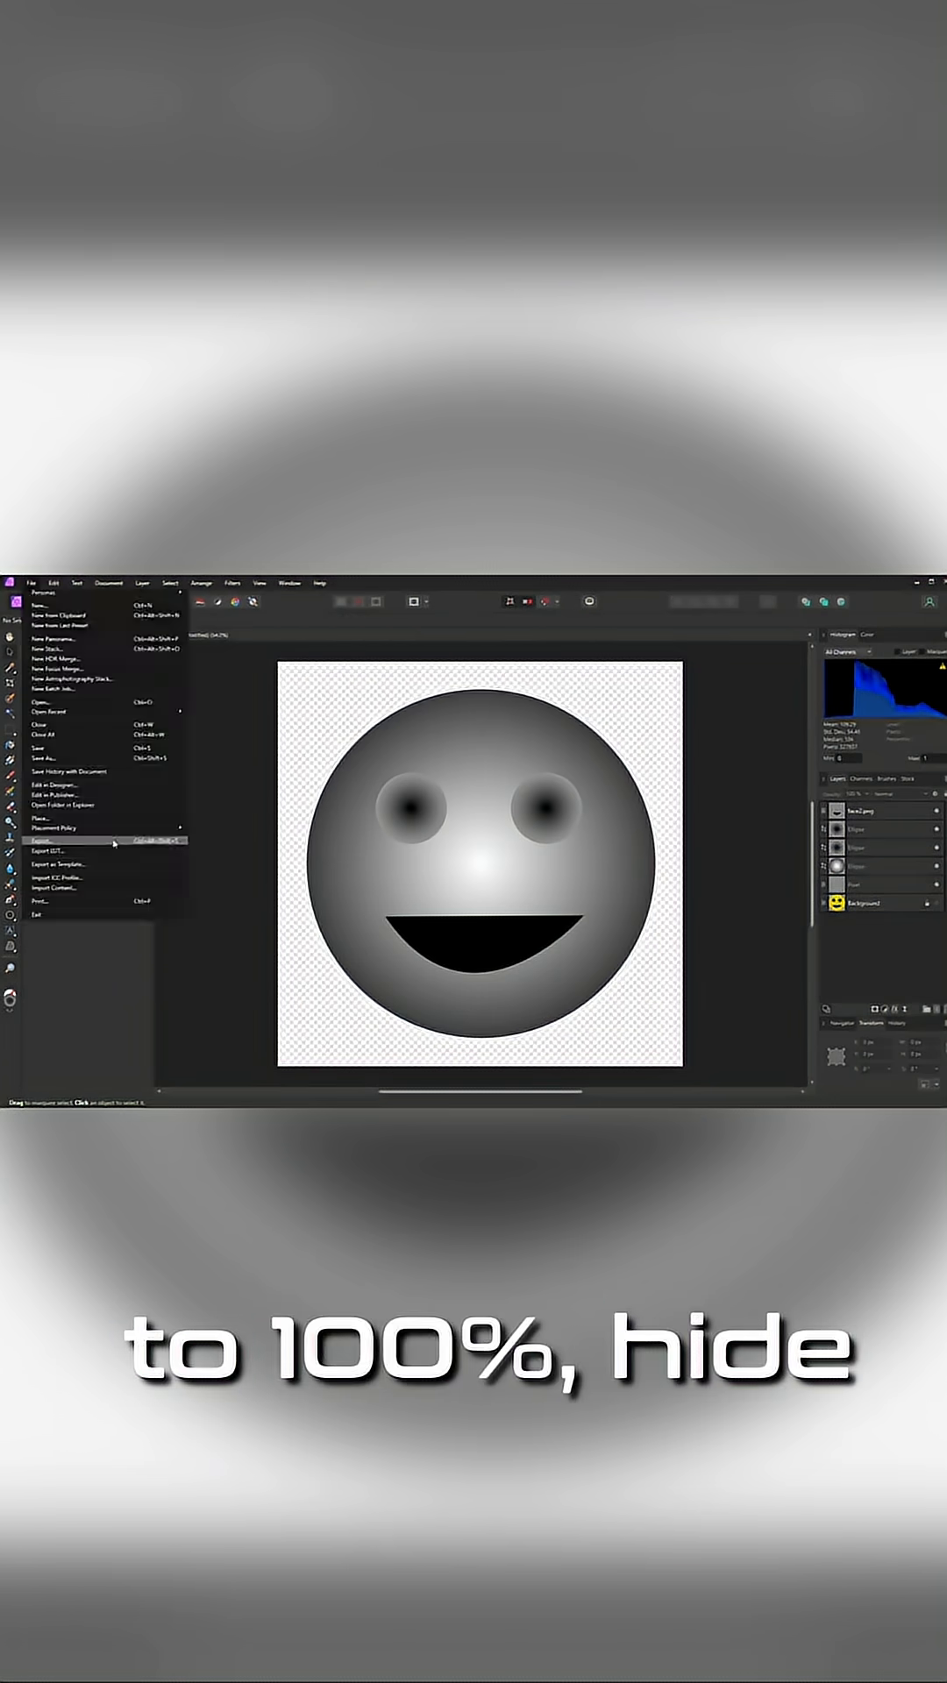
click(45, 839)
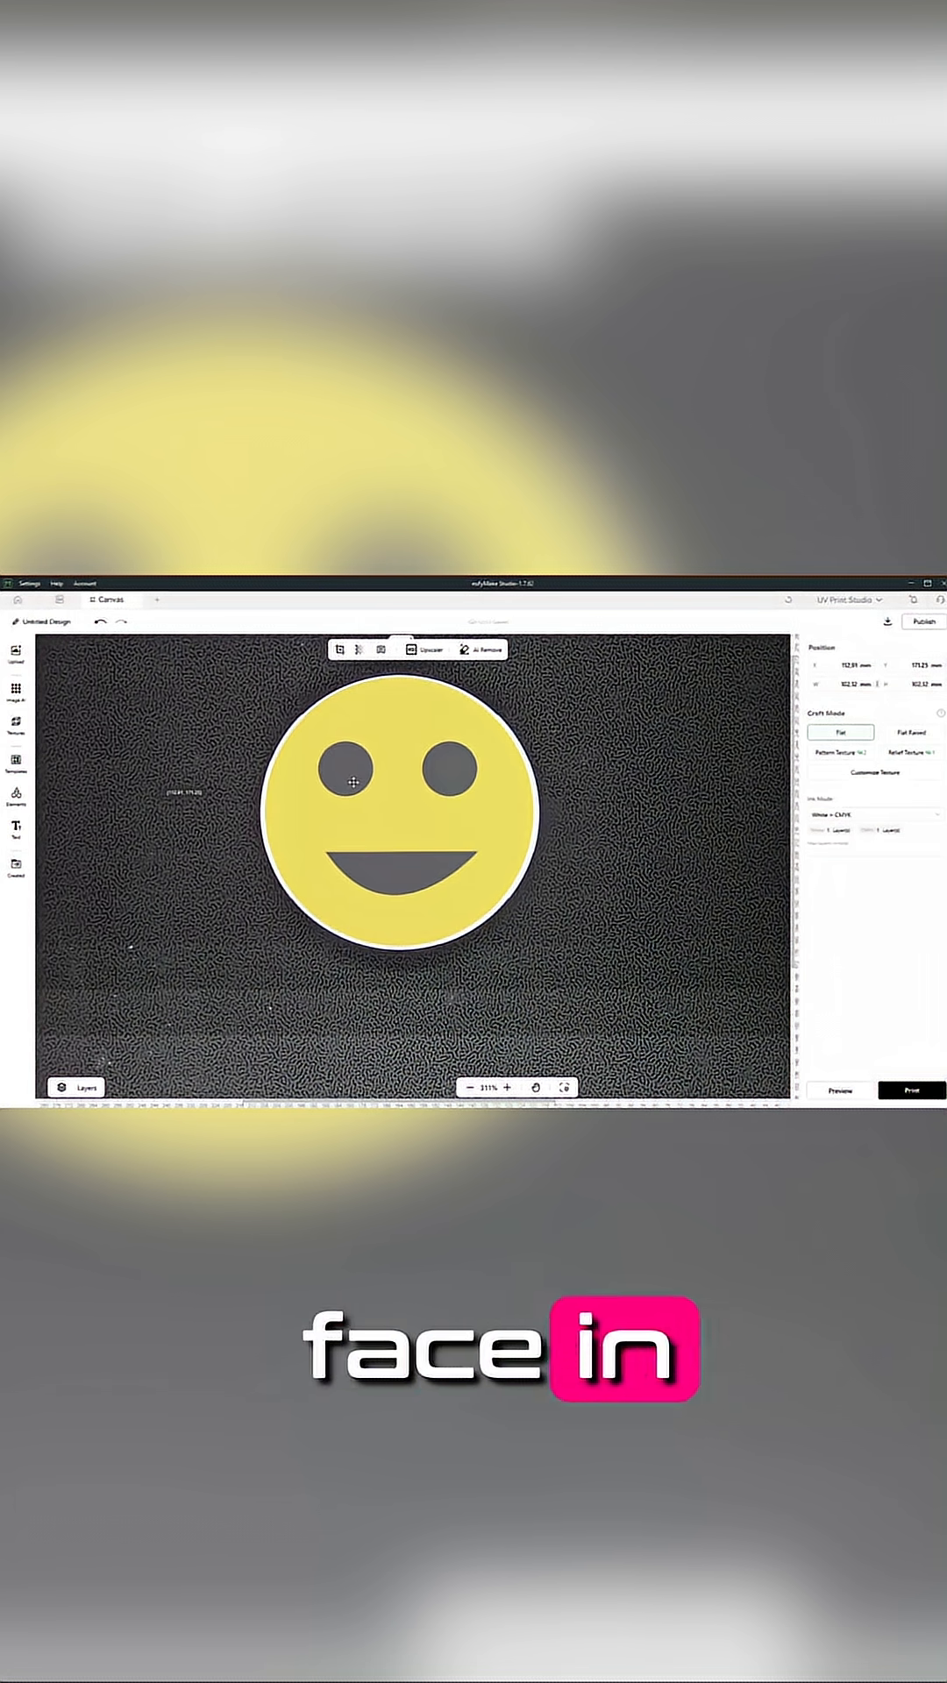
In eufyMake Studio, load the exported height map as the smiley design's depth texture.
click(402, 810)
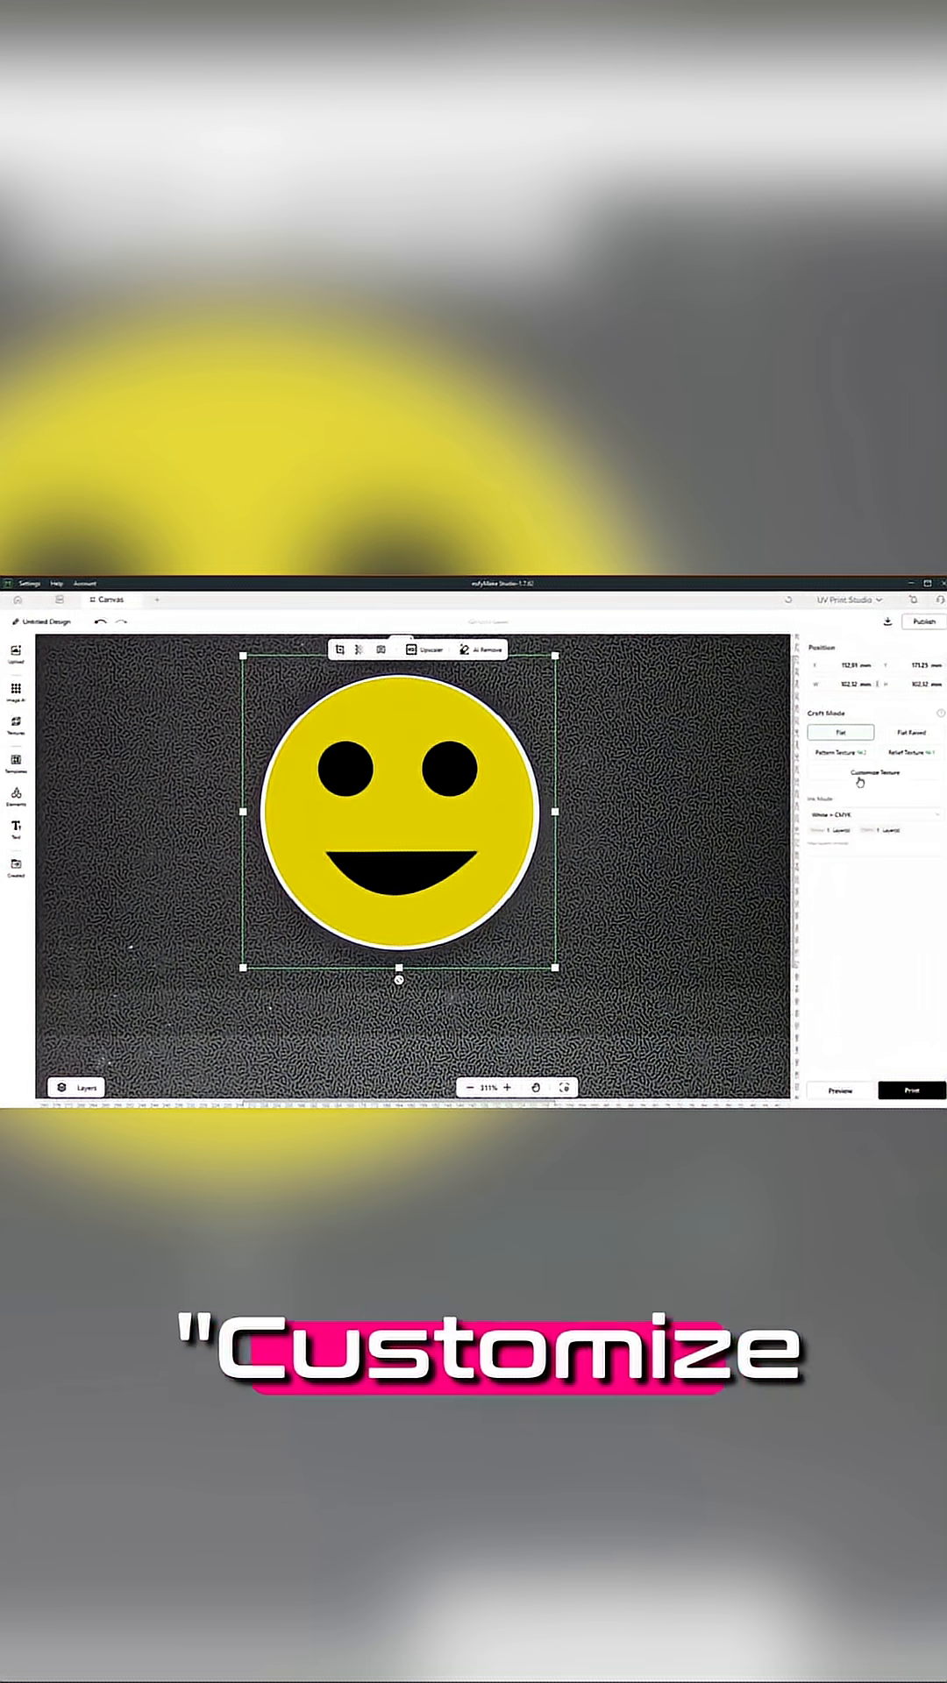
click(873, 771)
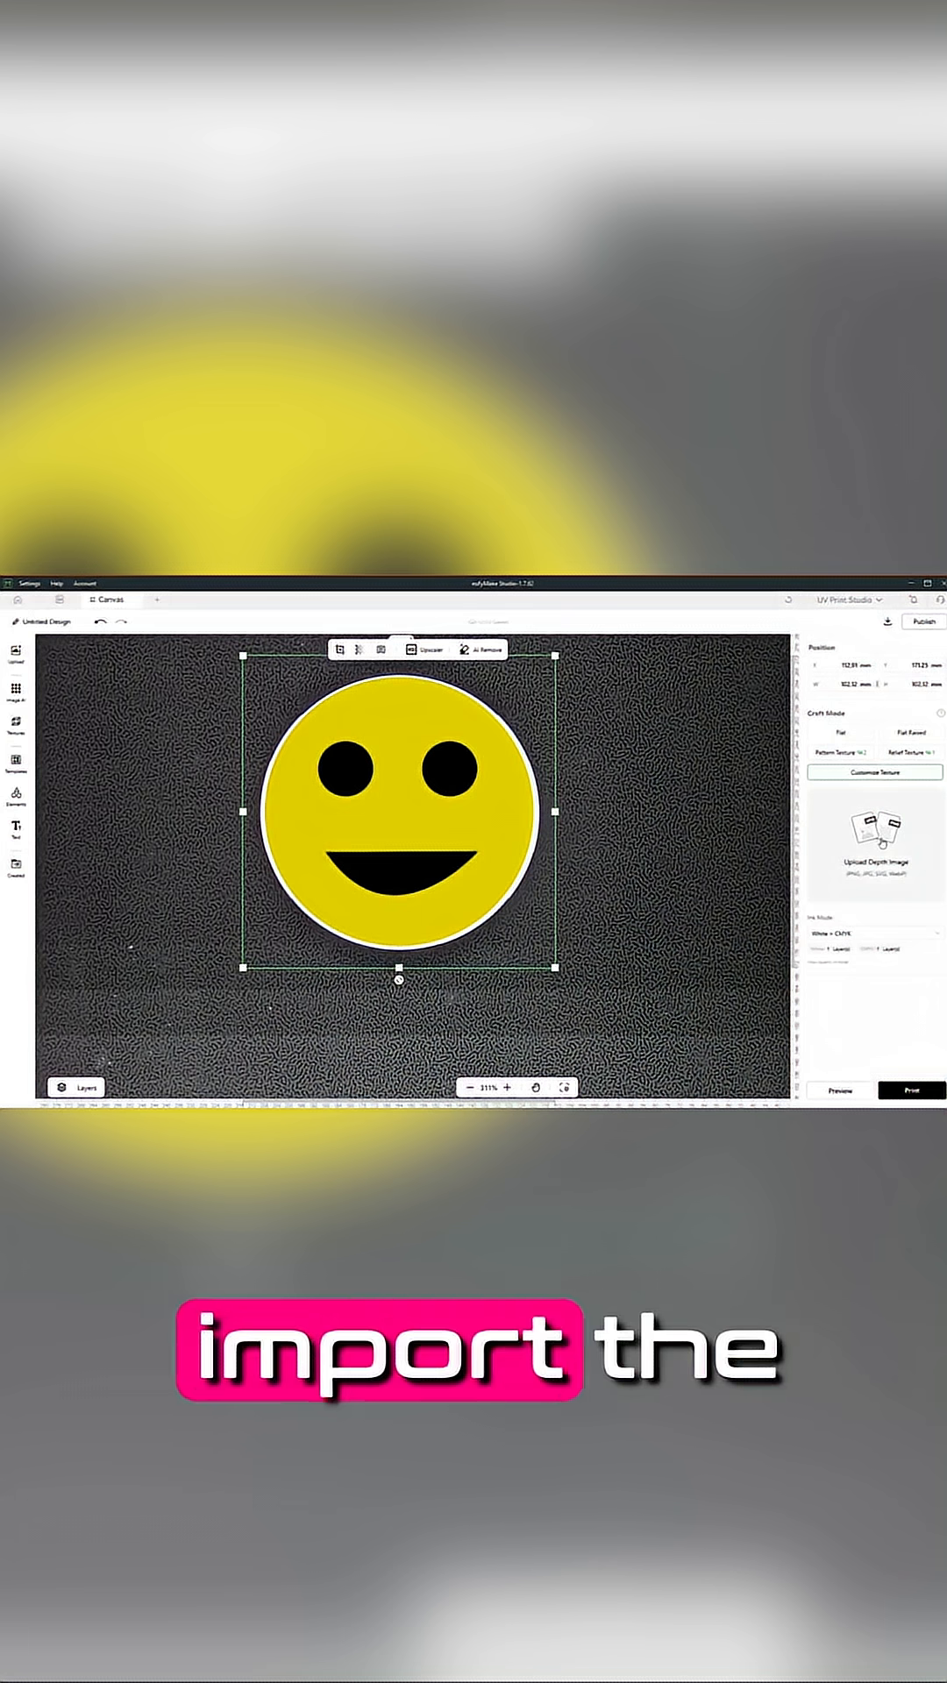
click(14, 660)
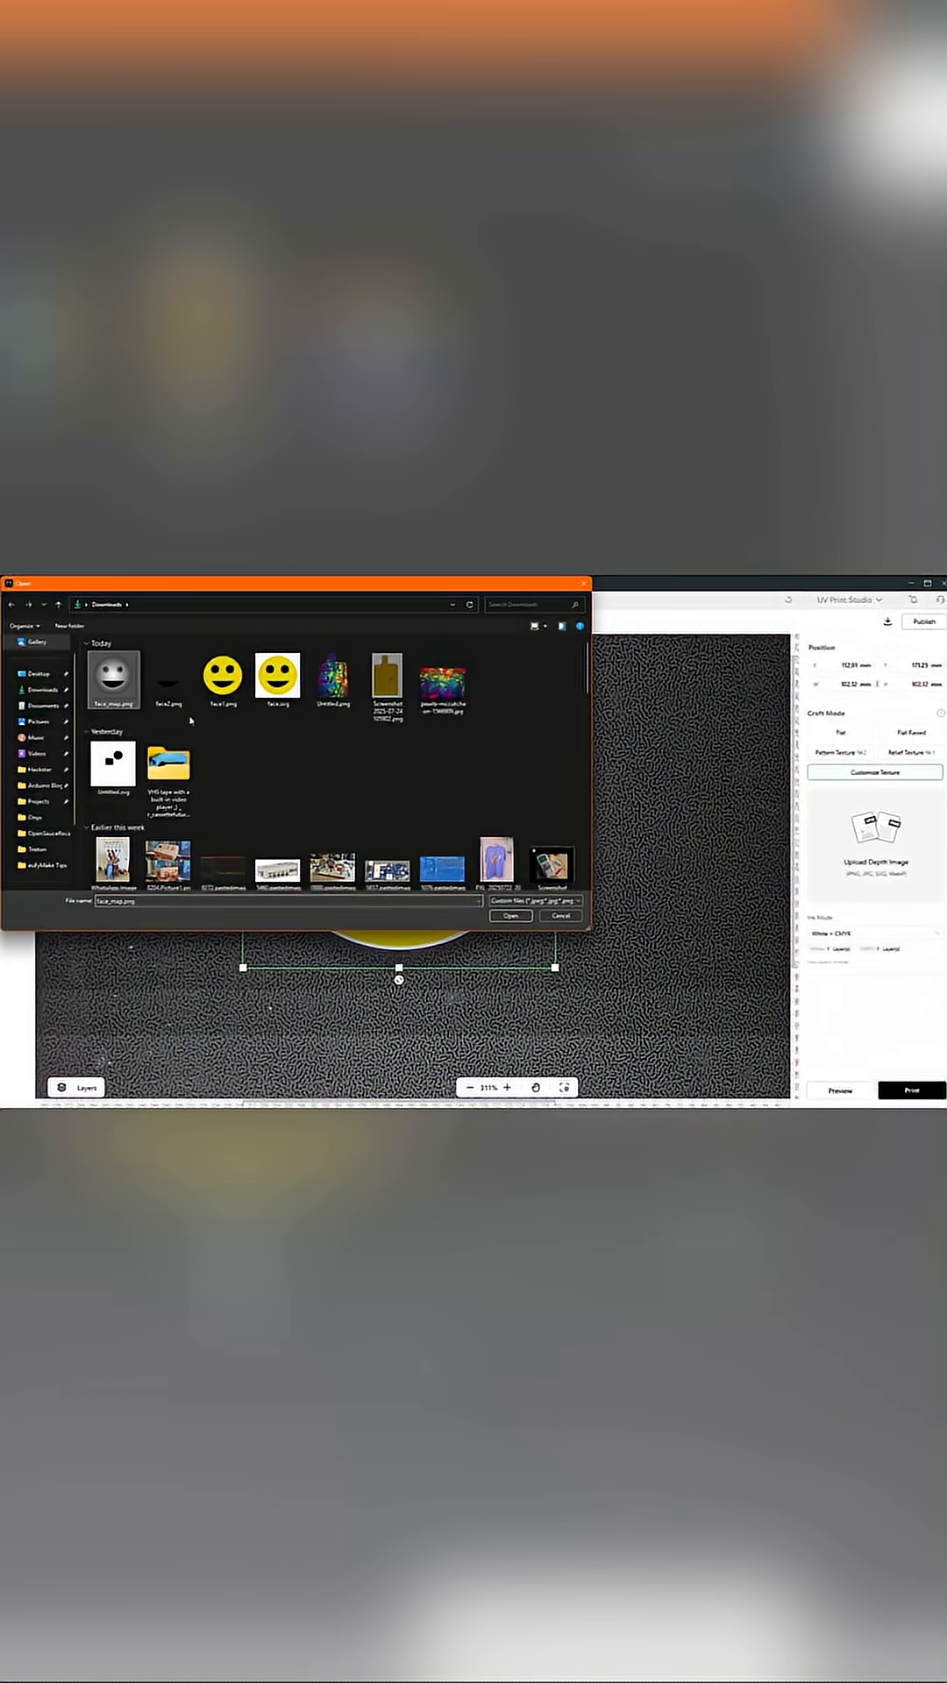
click(511, 916)
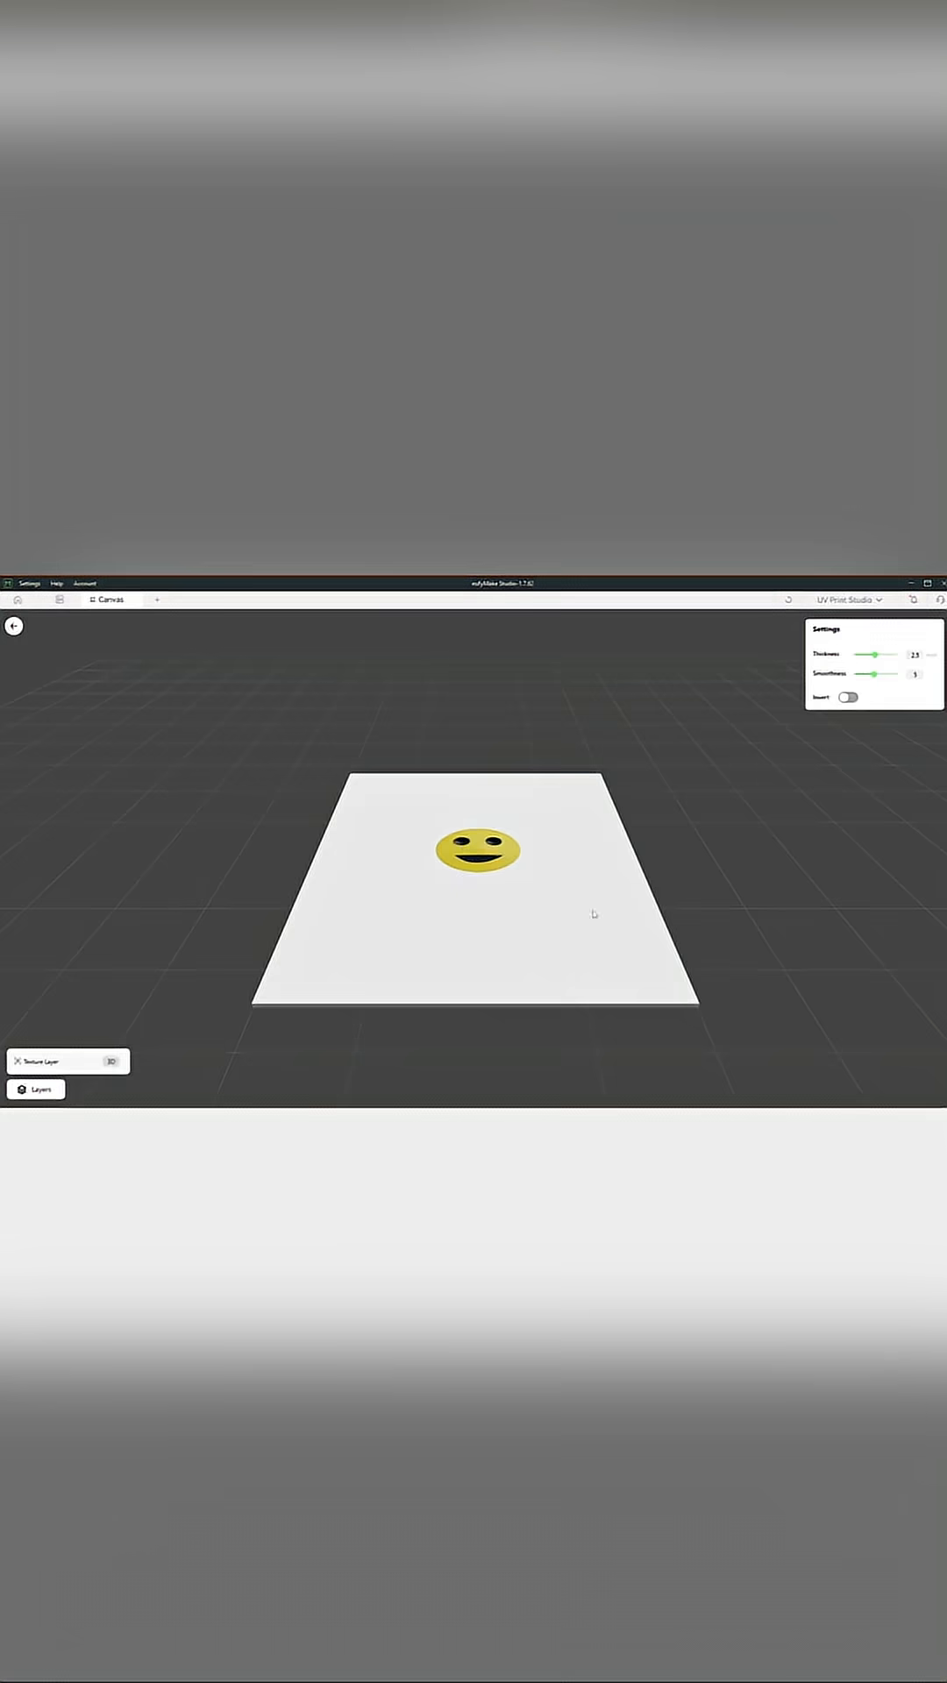